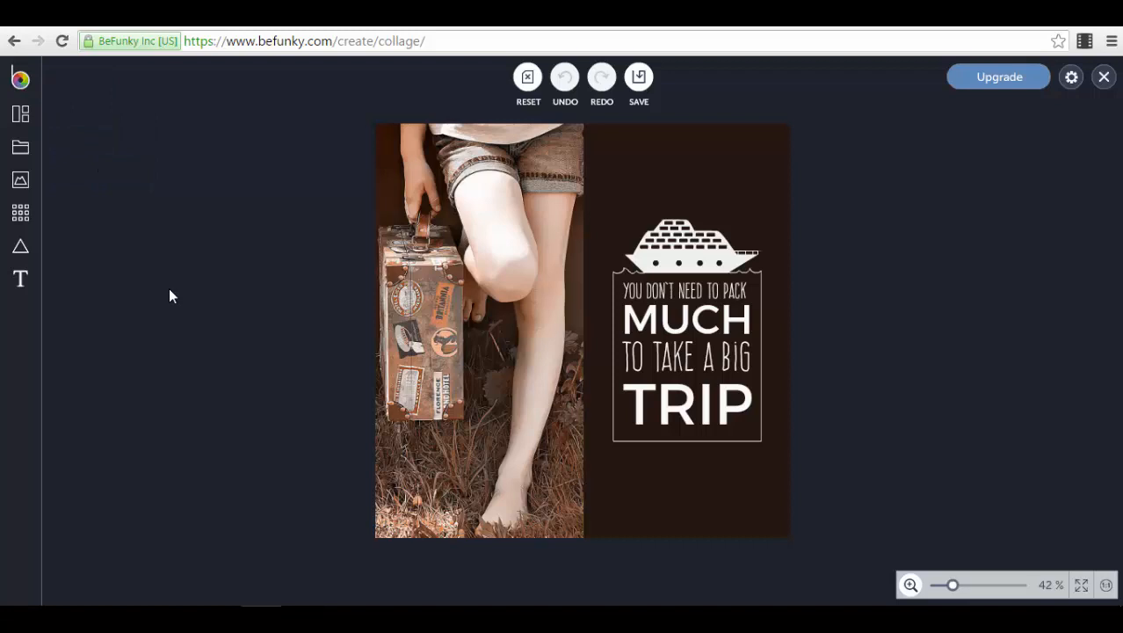
{"action": "mouse_move", "coordinate": [20, 212]}
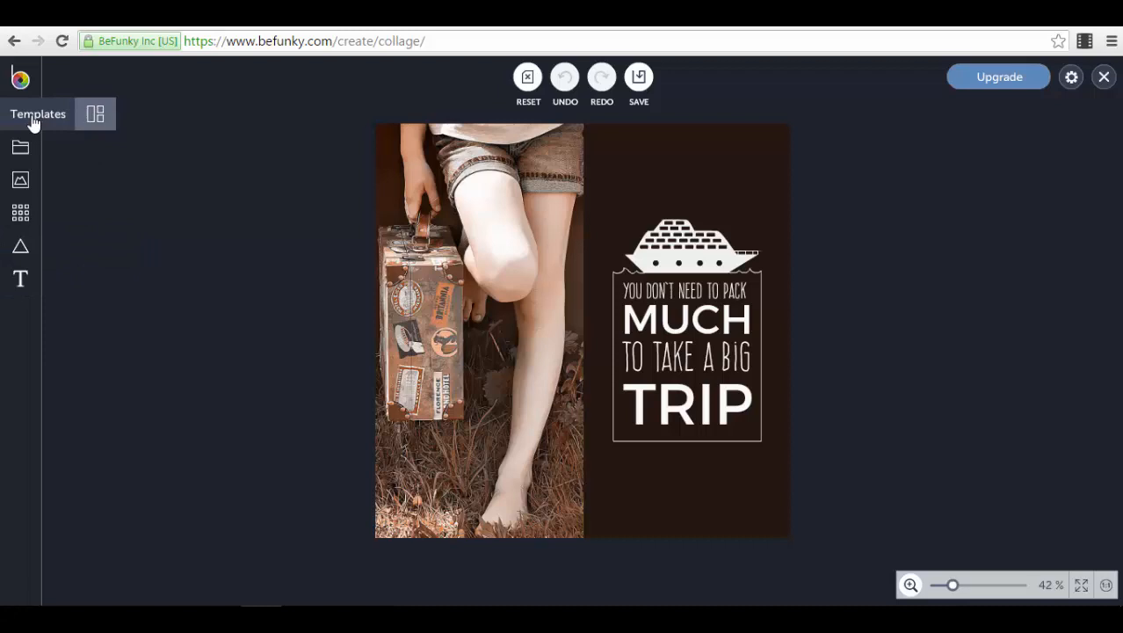
Open the templates library and expand the Social Media Headers category.
{"action": "left_click", "coordinate": [37, 113]}
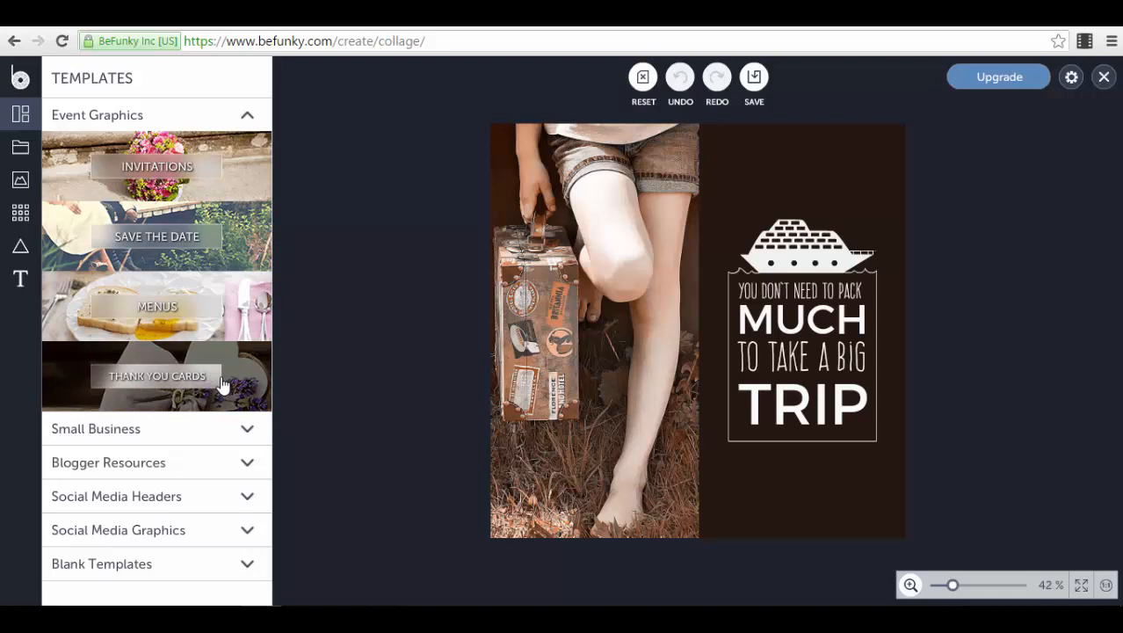
{"action": "left_click", "coordinate": [156, 428]}
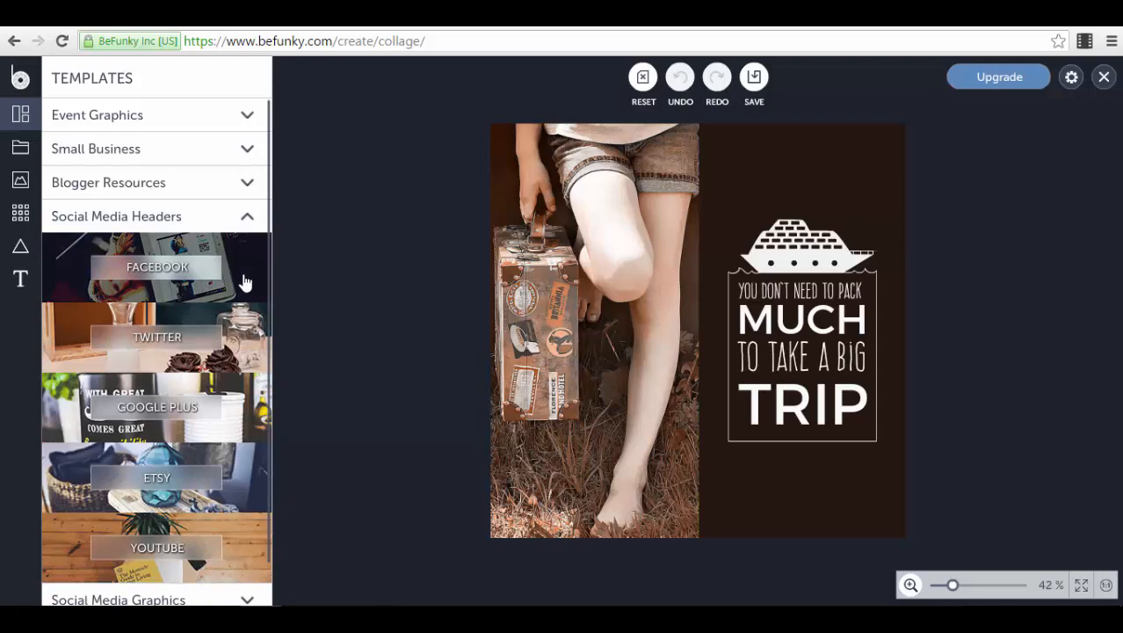
Preview the macaron Facebook Cover #6 template (851 x 315 px) from the Facebook headers.
{"action": "left_click", "coordinate": [157, 266]}
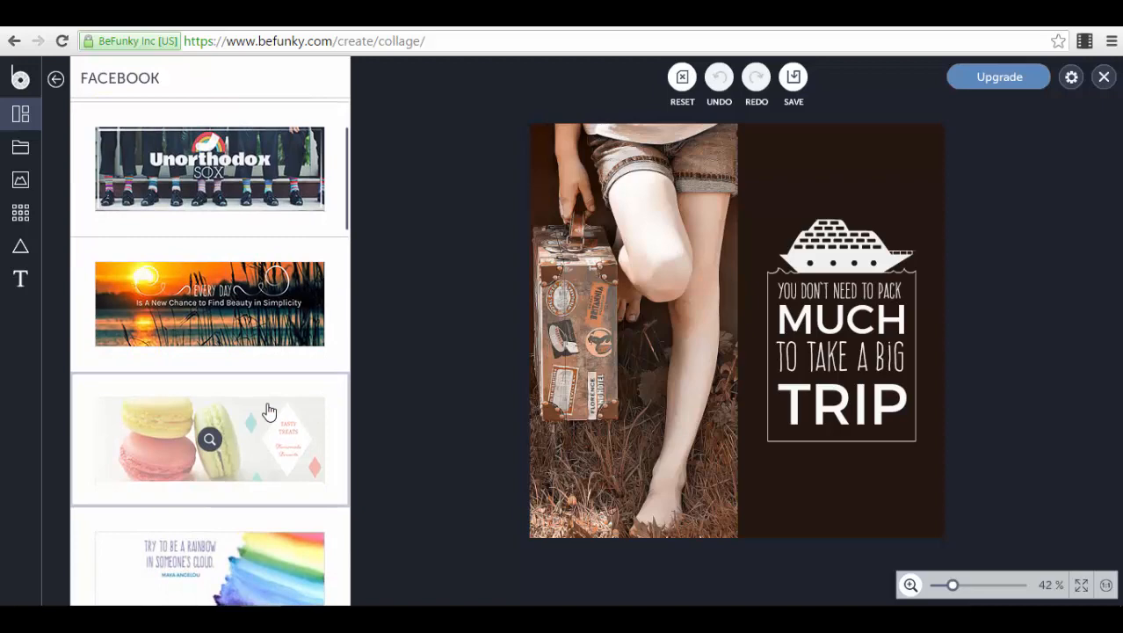
{"action": "left_click", "coordinate": [209, 438]}
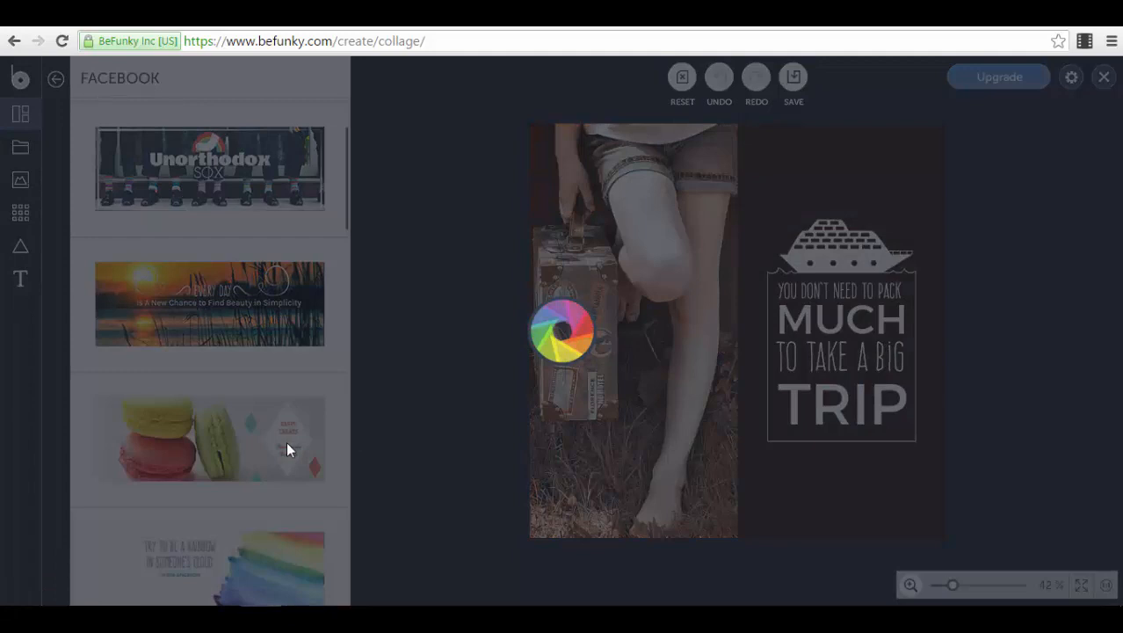
{"action": "left_click", "coordinate": [209, 438]}
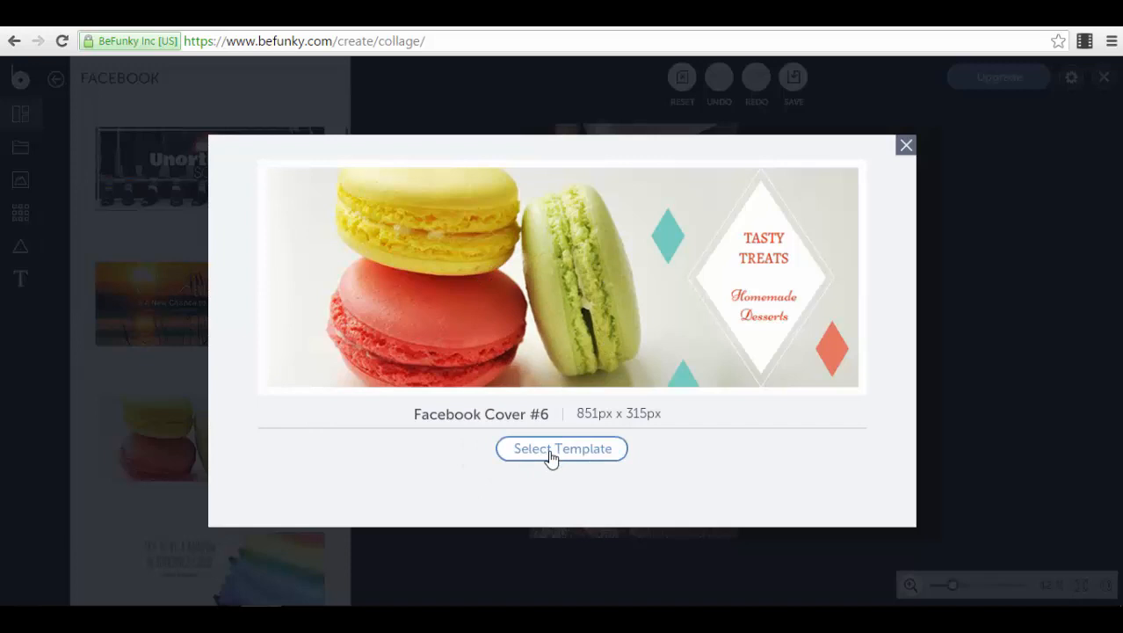
Load the macaron template, inspect the Homemade Desserts text and orange diamond, then dismiss properties.
{"action": "left_click", "coordinate": [562, 448]}
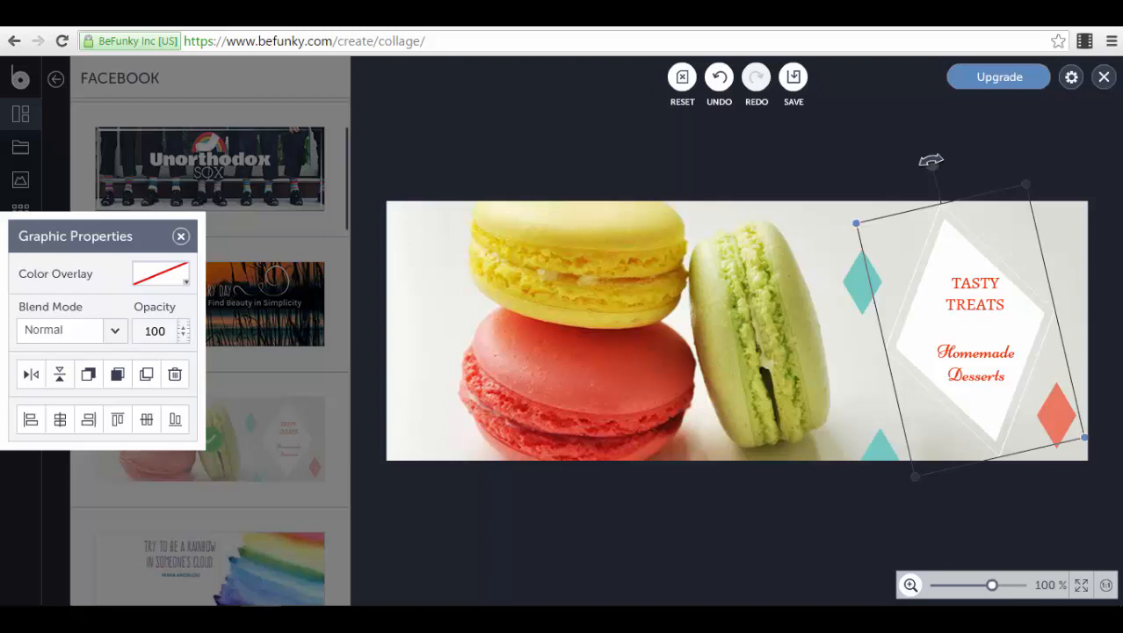
{"action": "left_click", "coordinate": [975, 363]}
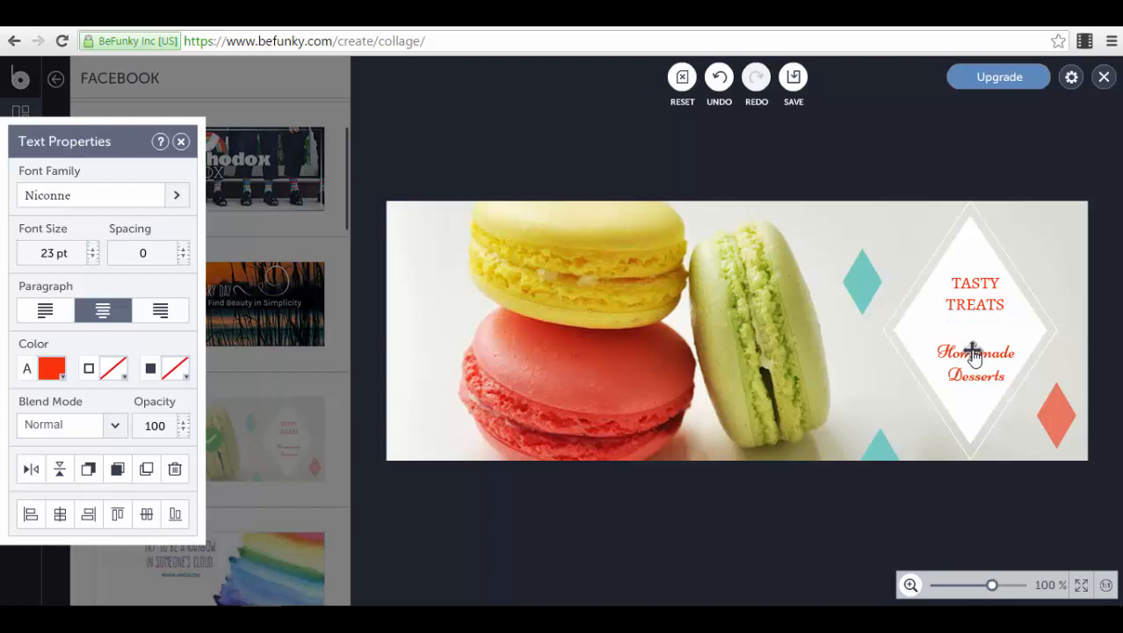
{"action": "left_click", "coordinate": [1056, 416]}
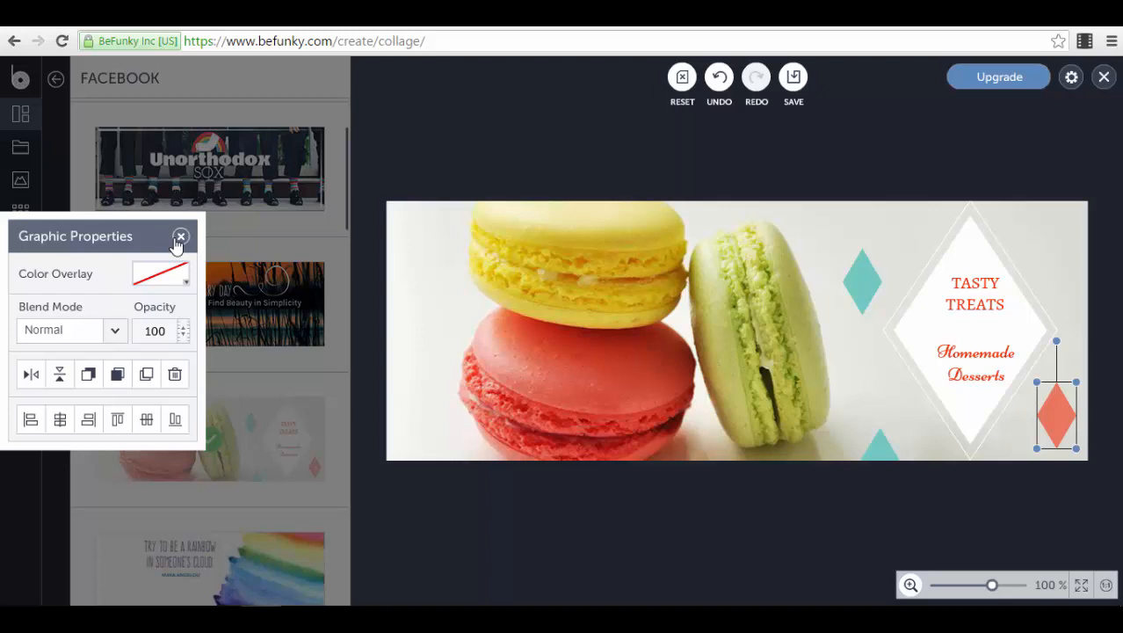
{"action": "left_click", "coordinate": [20, 178]}
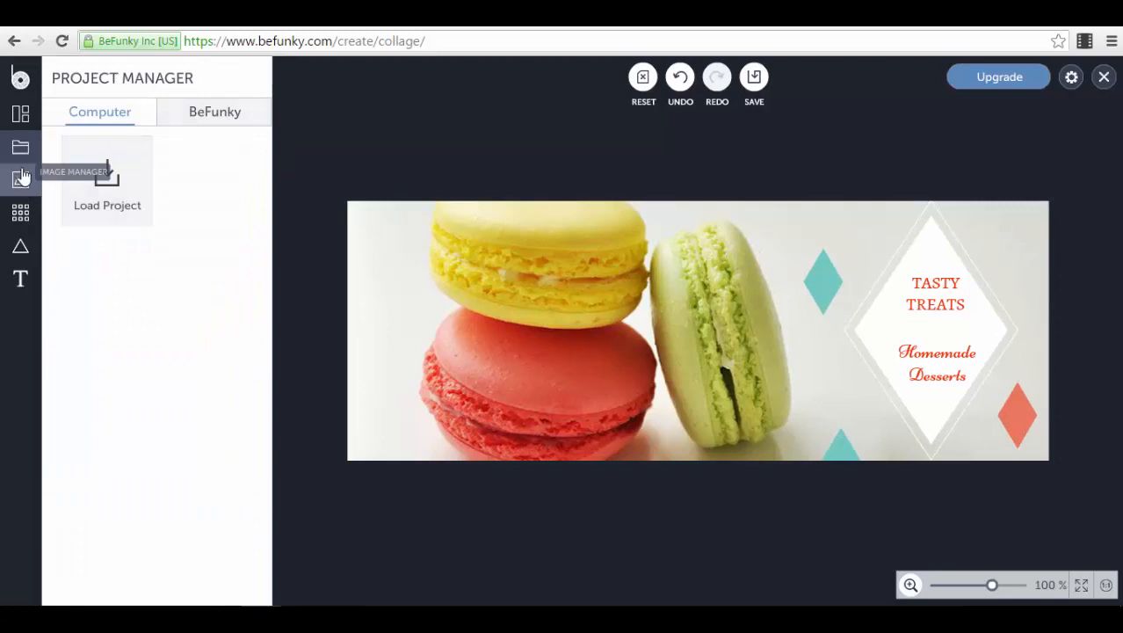
Add the pink wavy line from Design Elements' Lines along the top of the cover.
{"action": "left_click", "coordinate": [20, 246]}
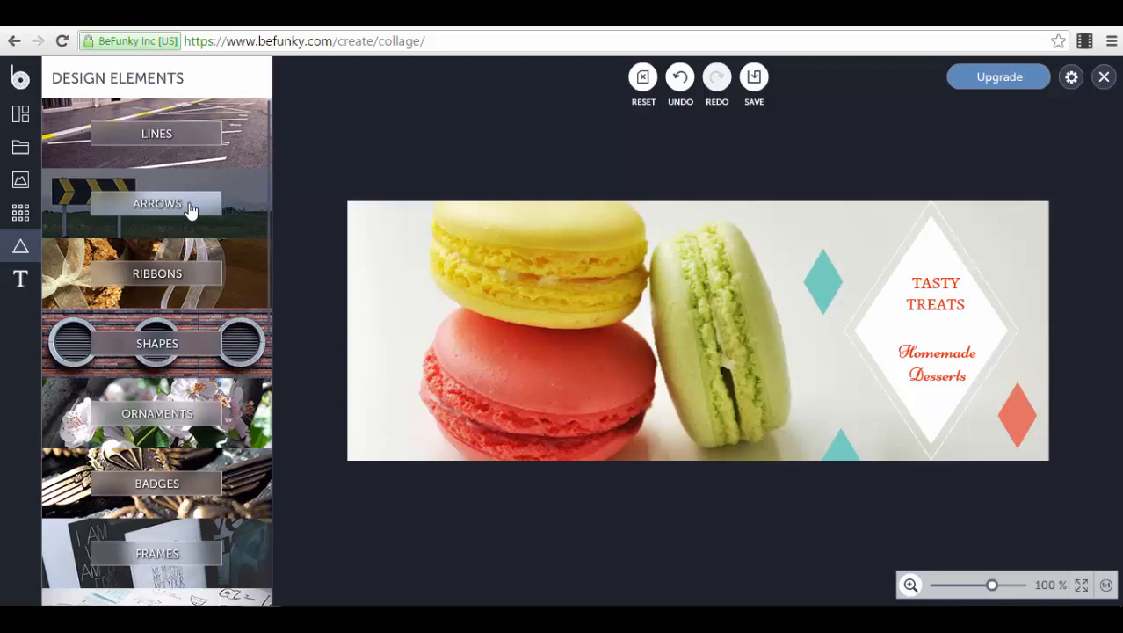
{"action": "mouse_move", "coordinate": [226, 281]}
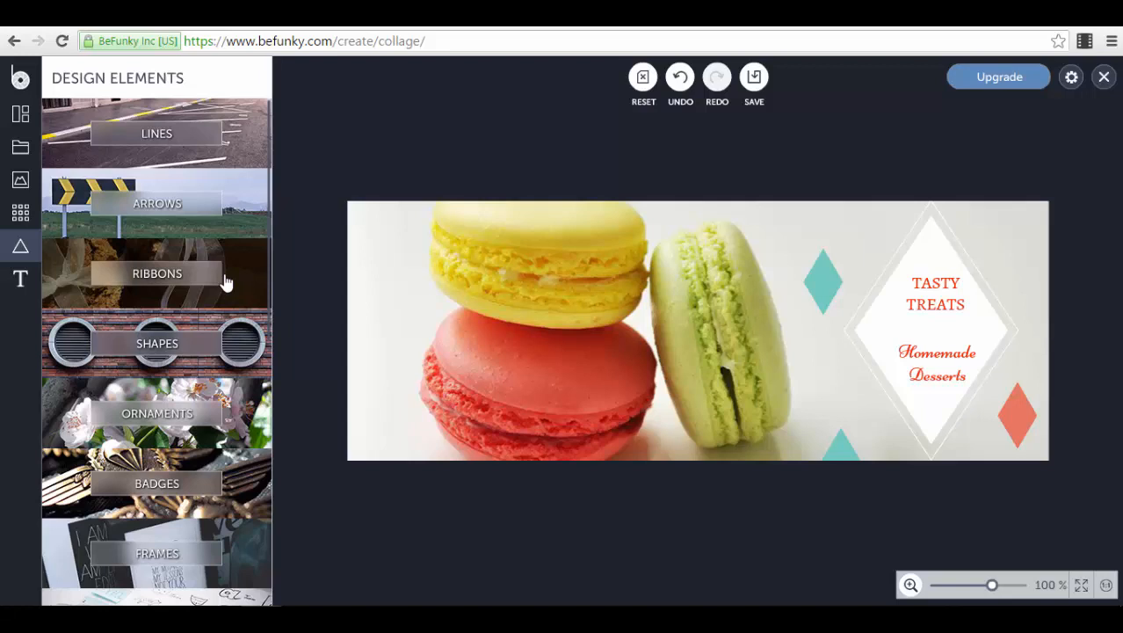
{"action": "left_click", "coordinate": [156, 132]}
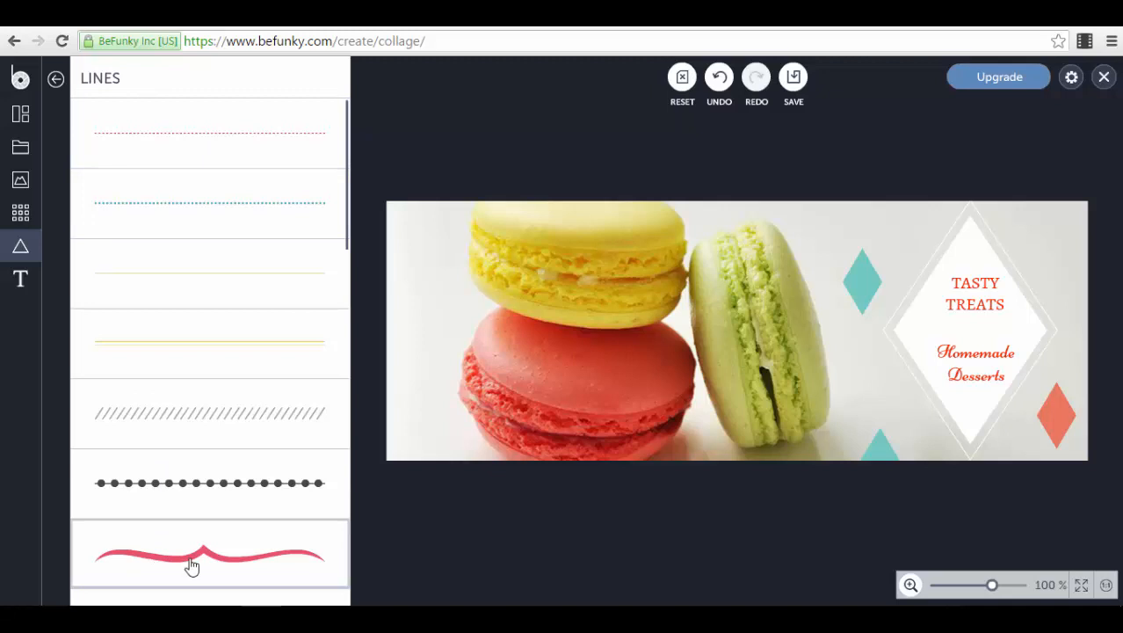
{"action": "left_click", "coordinate": [193, 554]}
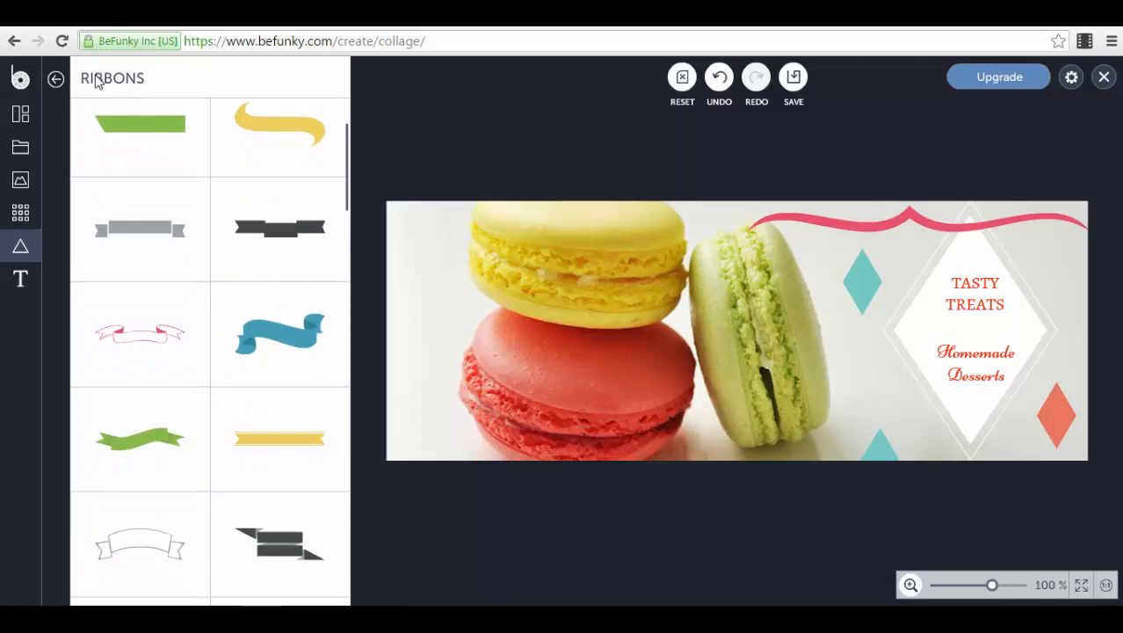
Browse the Ribbons and Badges graphics, then scroll the design element categories down to illustrations.
{"action": "left_click", "coordinate": [21, 245]}
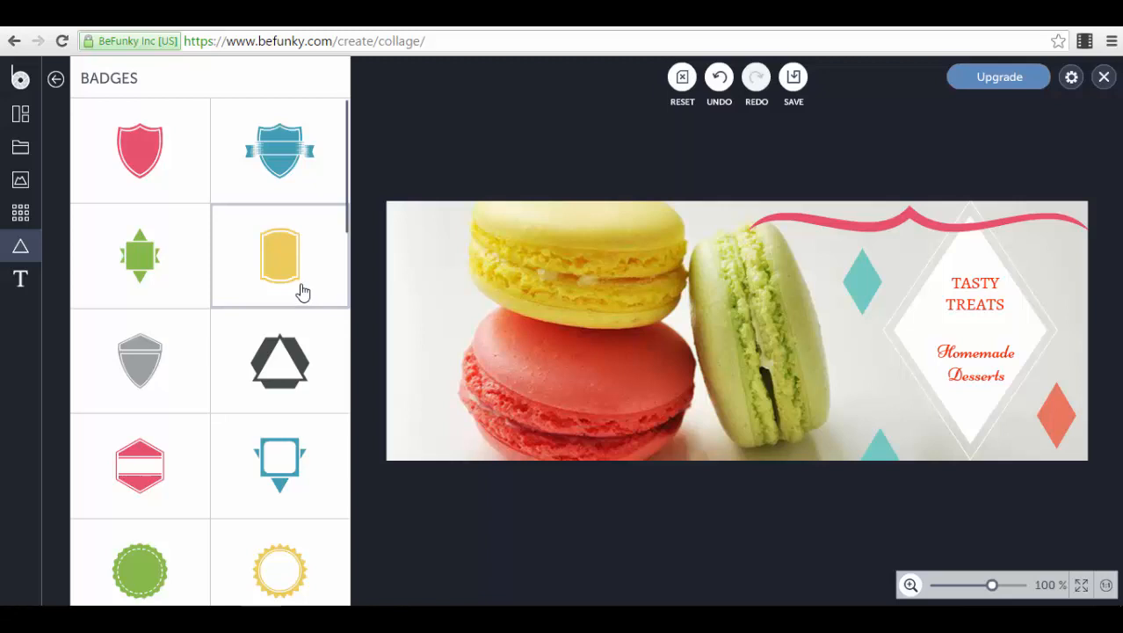
{"action": "scroll", "scroll_direction": "down", "scroll_amount": 3}
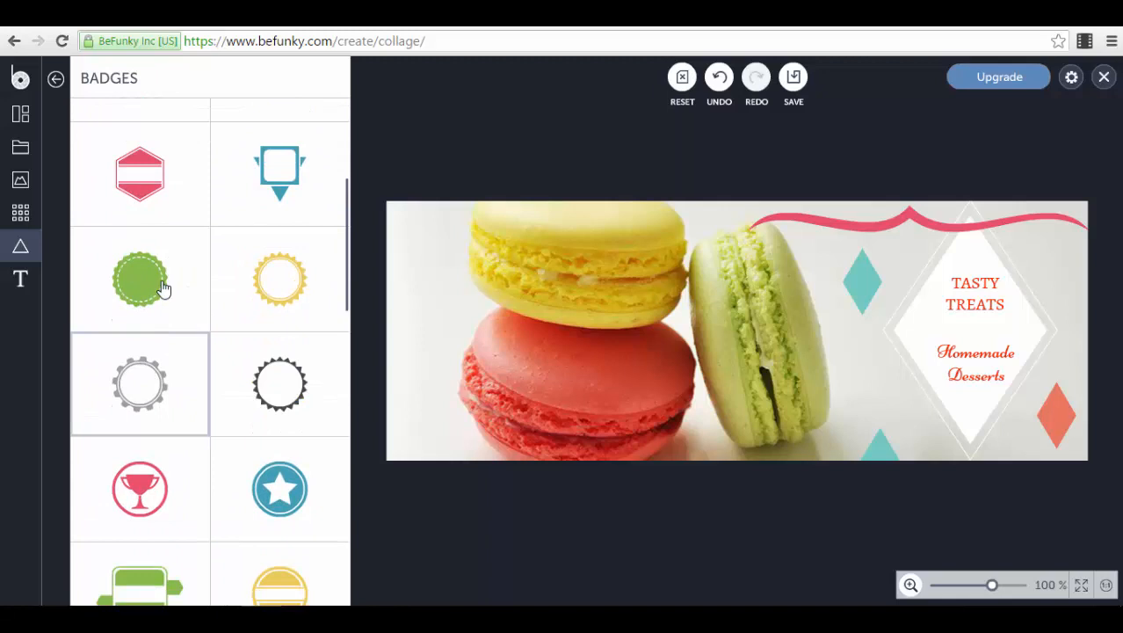
{"action": "left_click", "coordinate": [55, 78]}
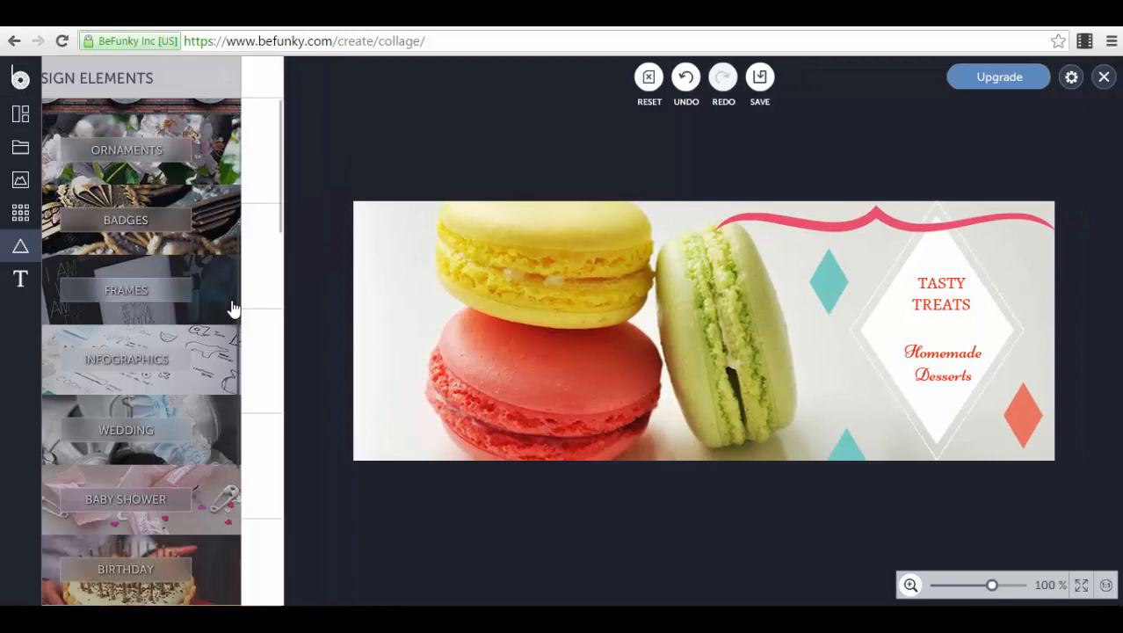
{"action": "scroll", "scroll_direction": "down", "scroll_amount": 3}
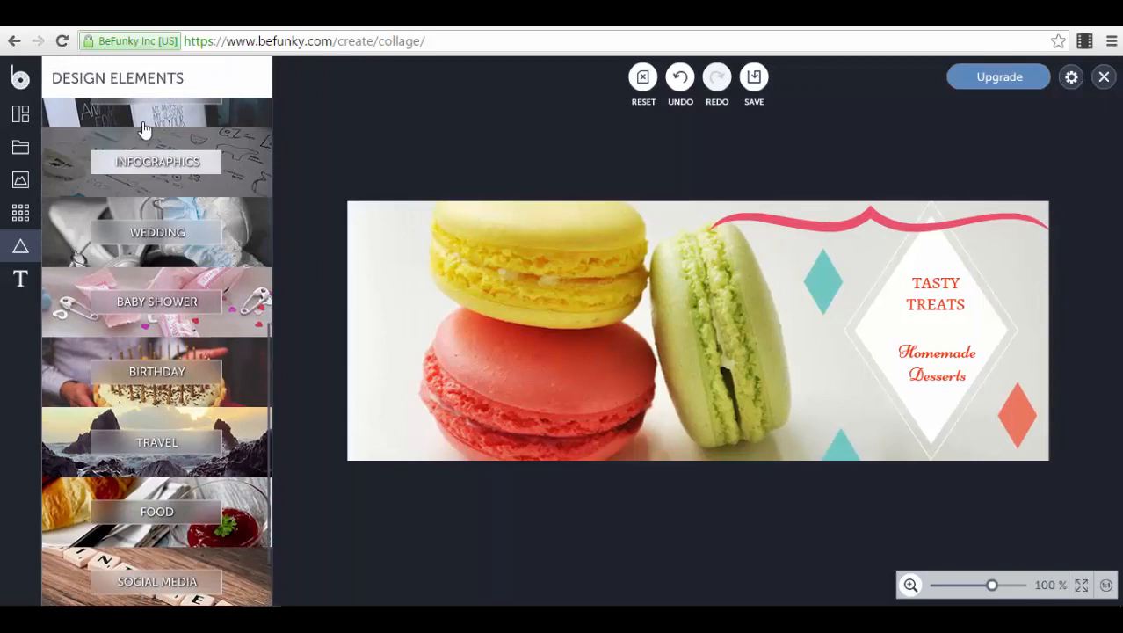
{"action": "scroll", "scroll_direction": "down", "scroll_amount": 3}
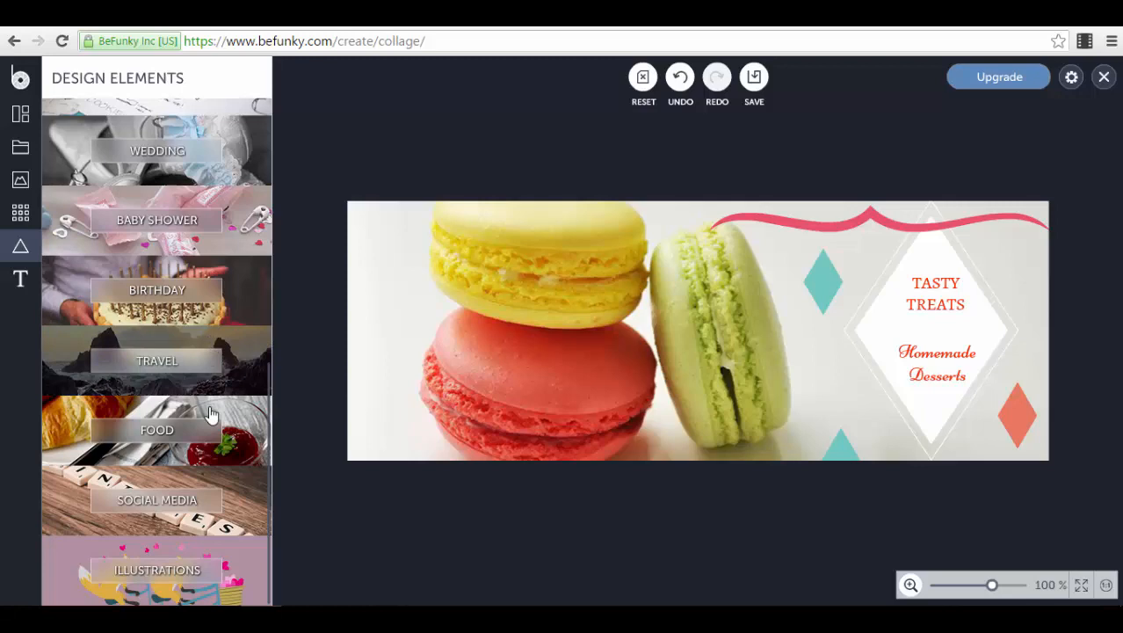
{"action": "mouse_move", "coordinate": [202, 307]}
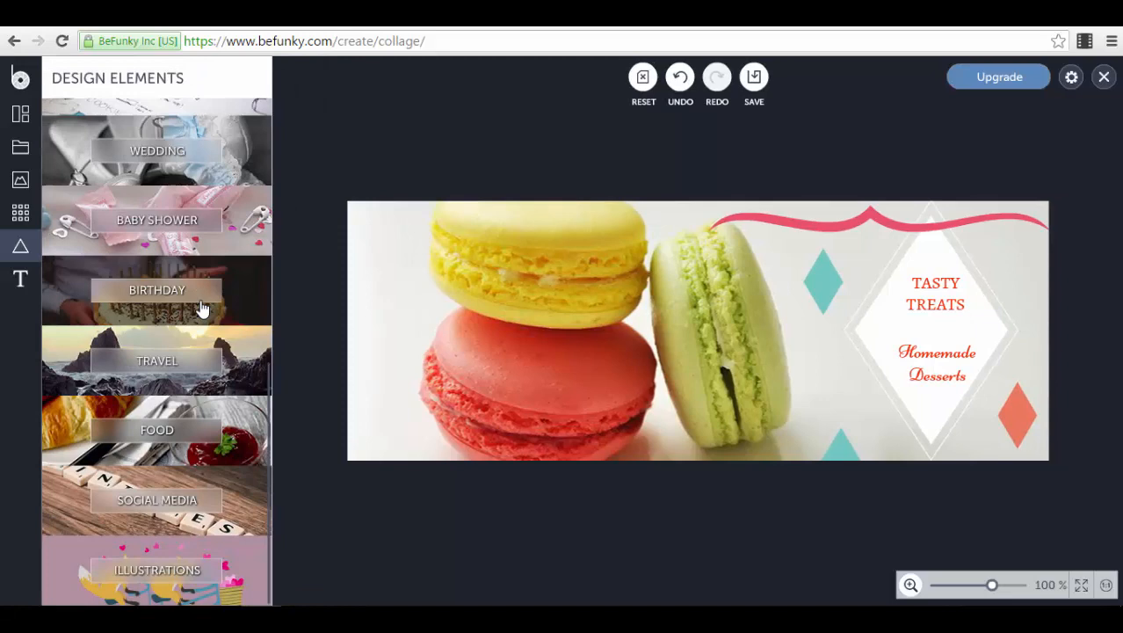
Add a text box, drag it over the red macaron, and deselect it.
{"action": "left_click", "coordinate": [20, 278]}
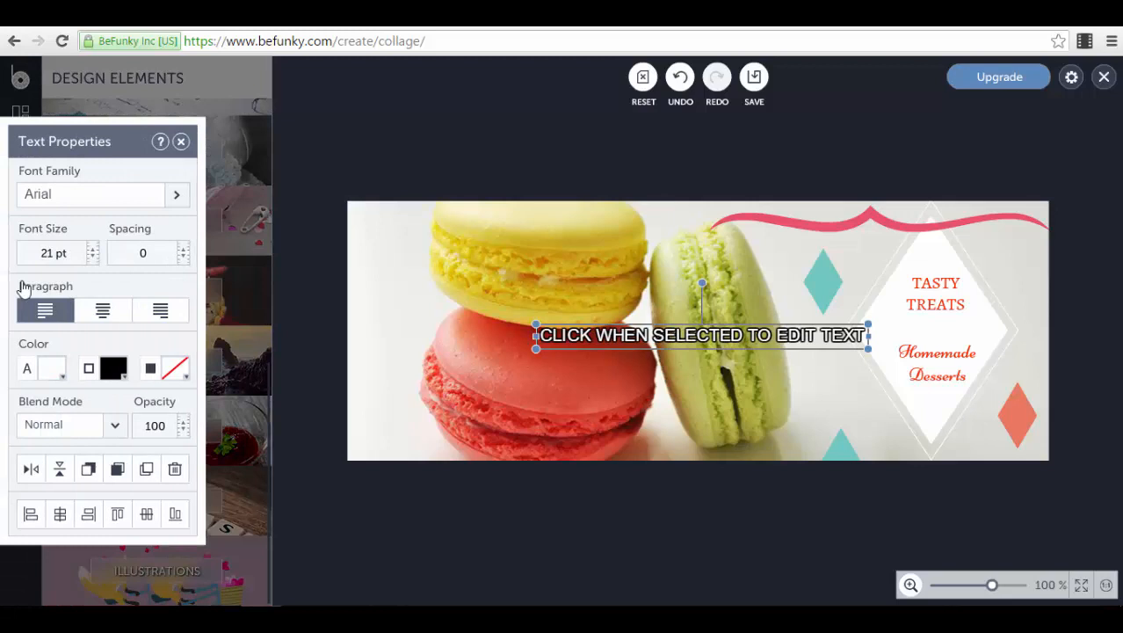
{"action": "left_click_drag", "start_coordinate": [701, 335], "coordinate": [576, 431]}
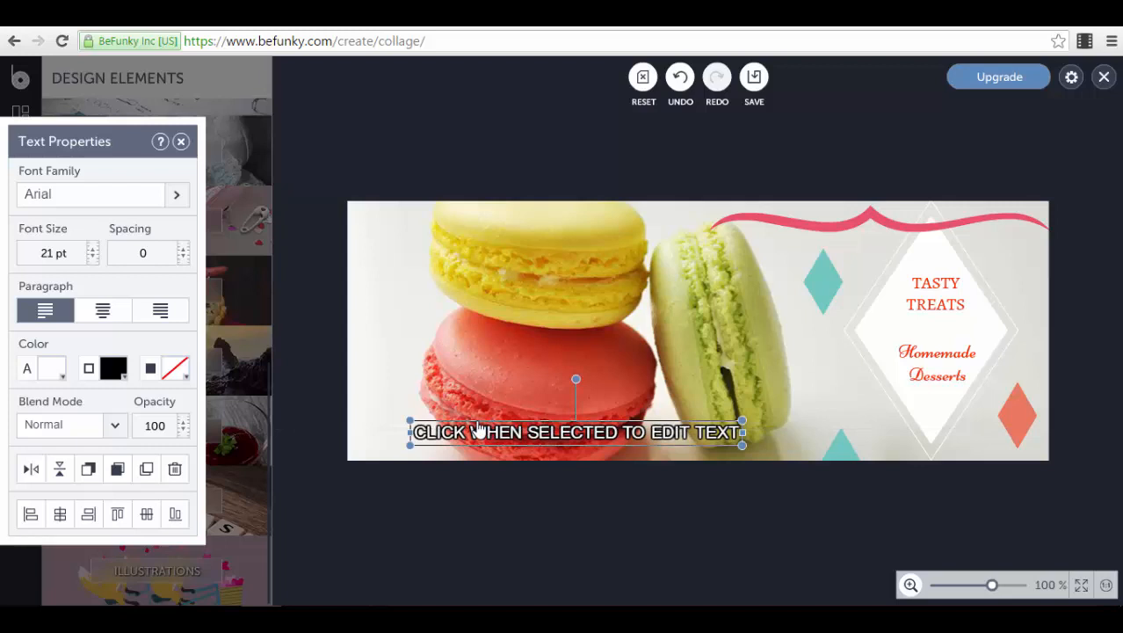
{"action": "mouse_move", "coordinate": [79, 194]}
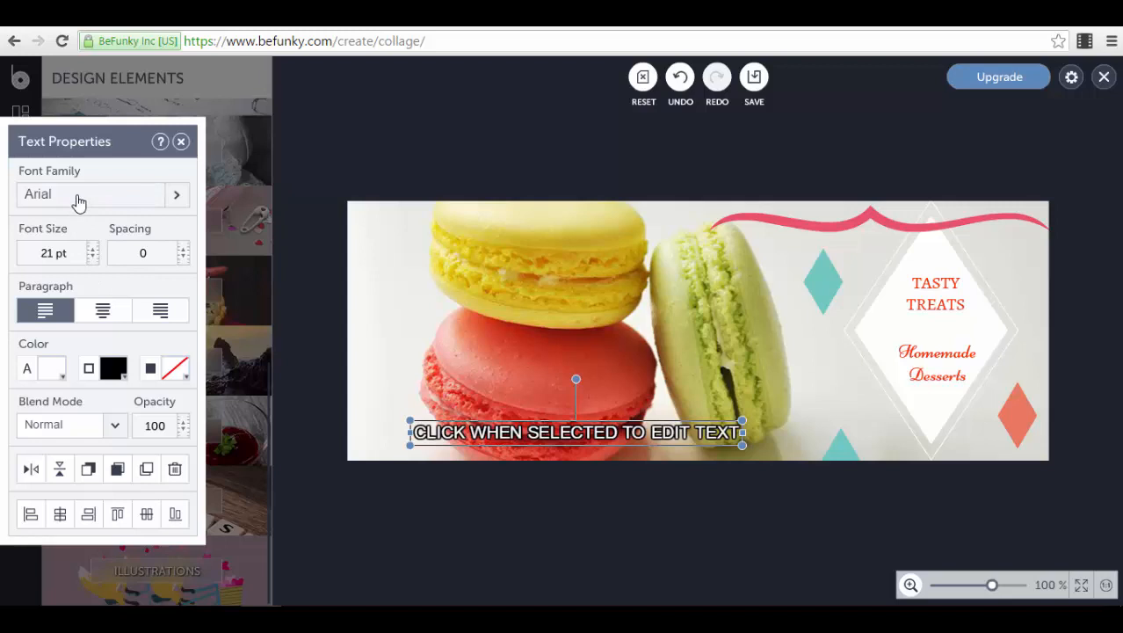
{"action": "mouse_move", "coordinate": [259, 376]}
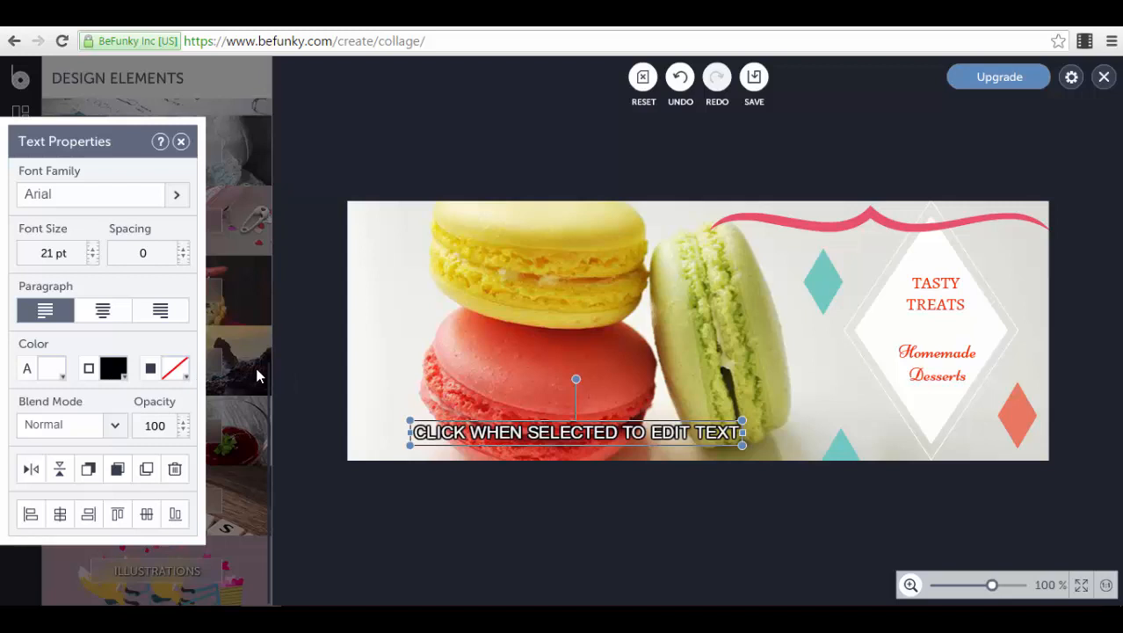
{"action": "left_click", "coordinate": [182, 141]}
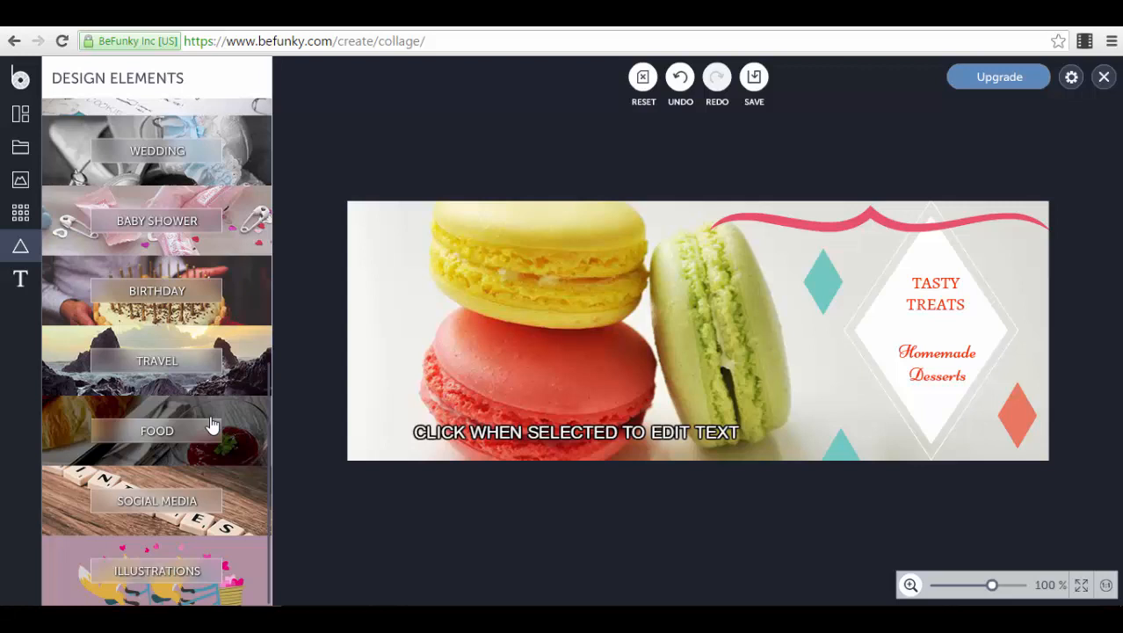